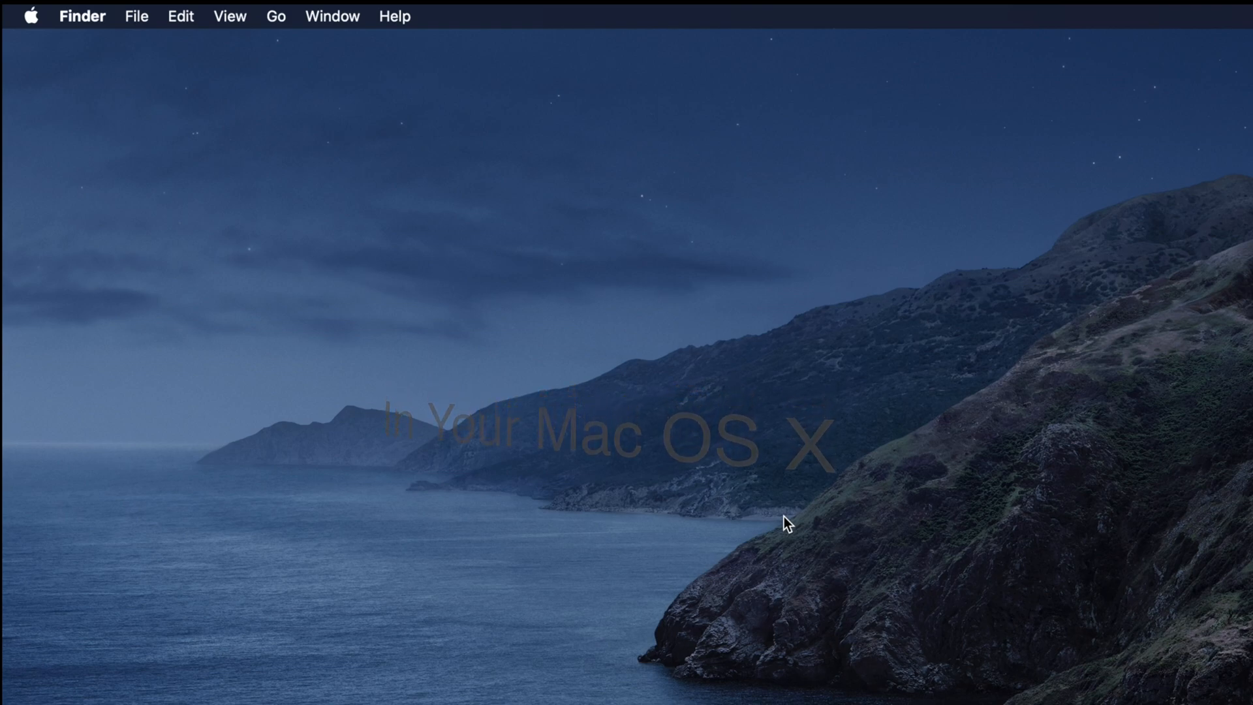
# - Search Spotlight for 'terminal' and launch the Terminal app
pyautogui.write('screenshot')
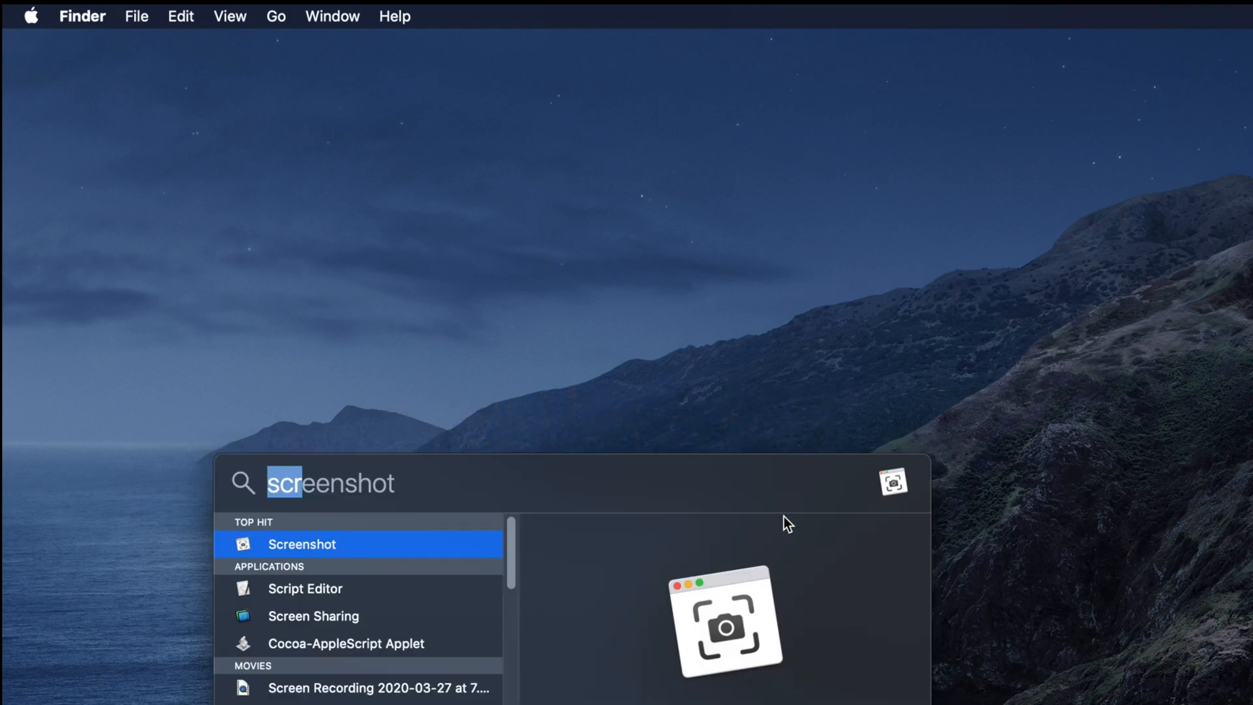
pyautogui.write('terminal')
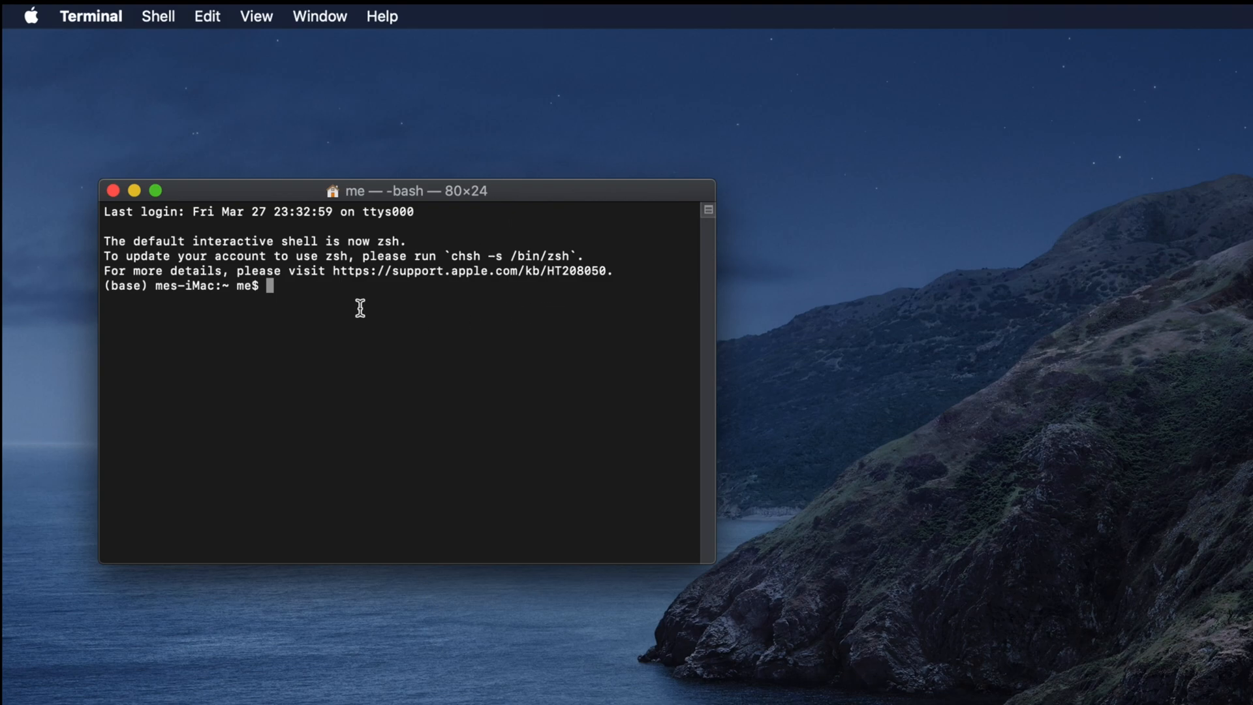
pyautogui.moveTo(422, 307)
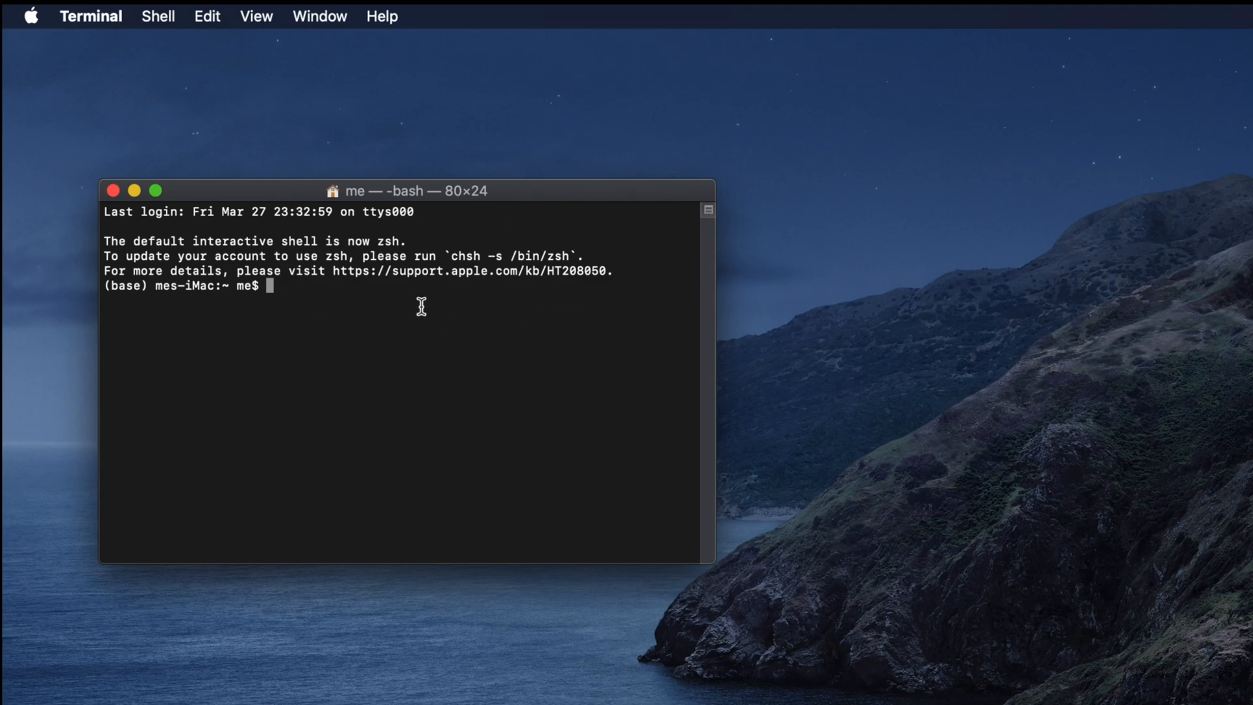
# - Run 'jupyter notebook' at the bash prompt to open the Jupyter file browser
pyautogui.write('j')
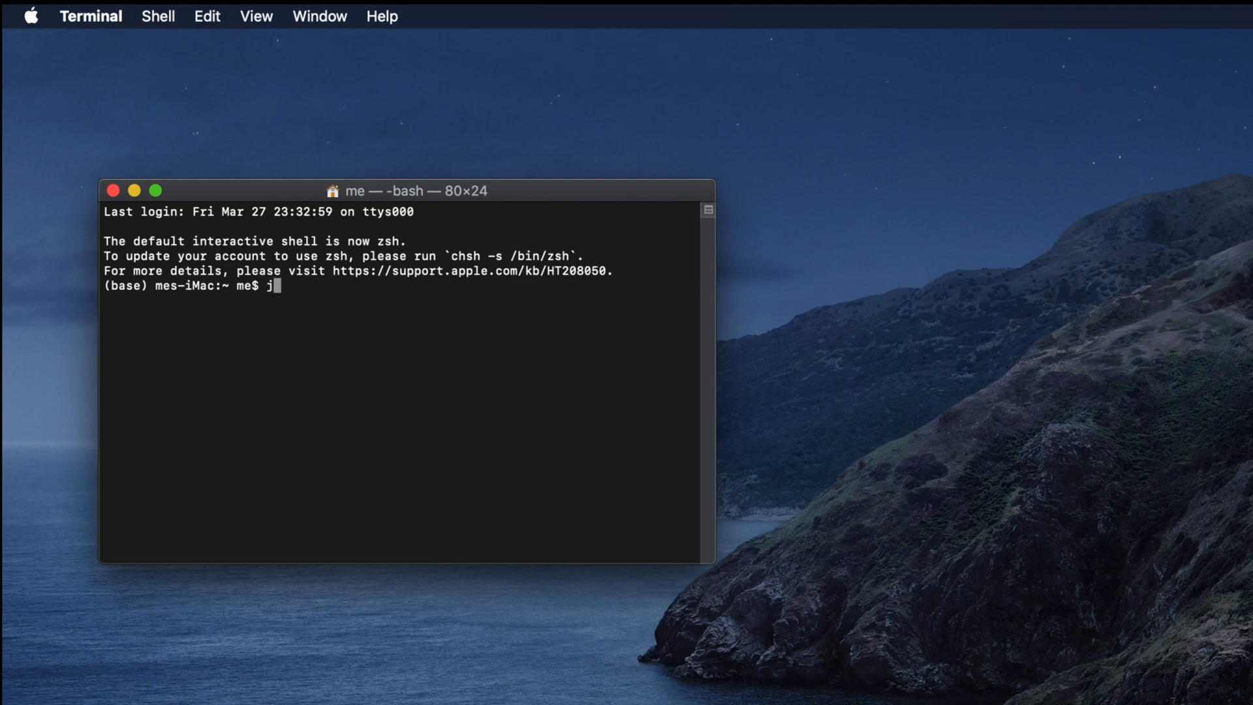
pyautogui.write('upyter n')
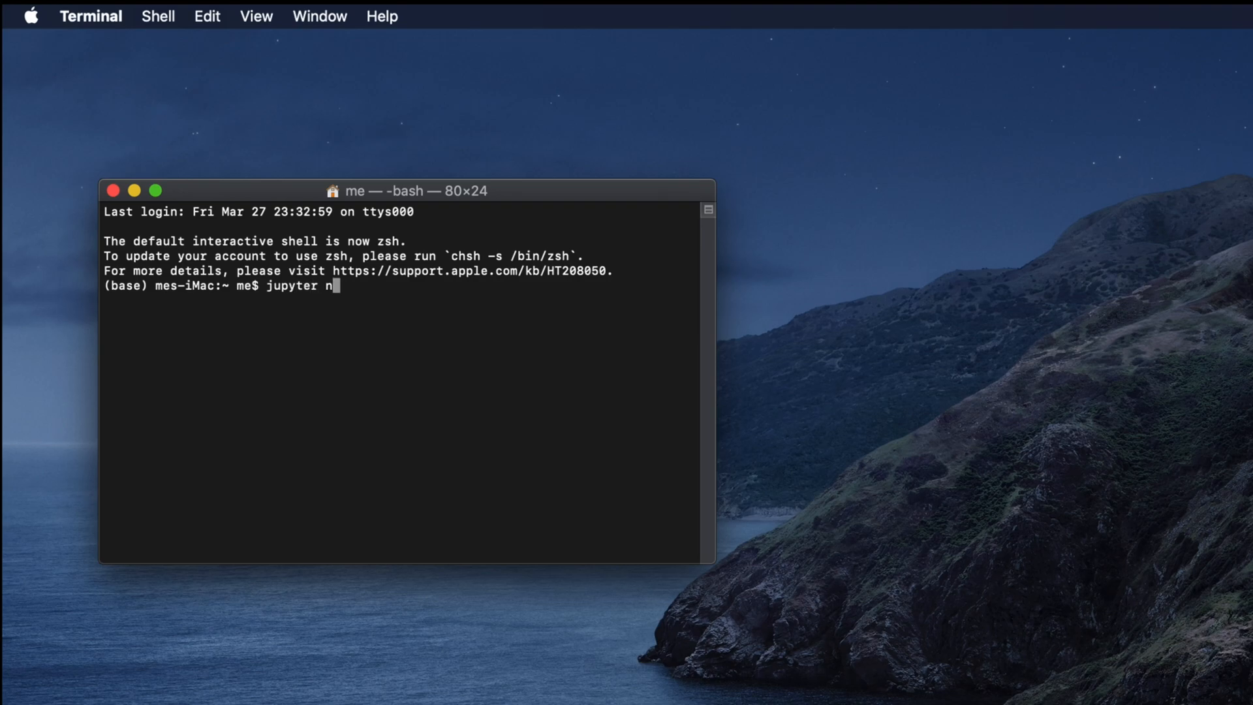
pyautogui.write('otebo')
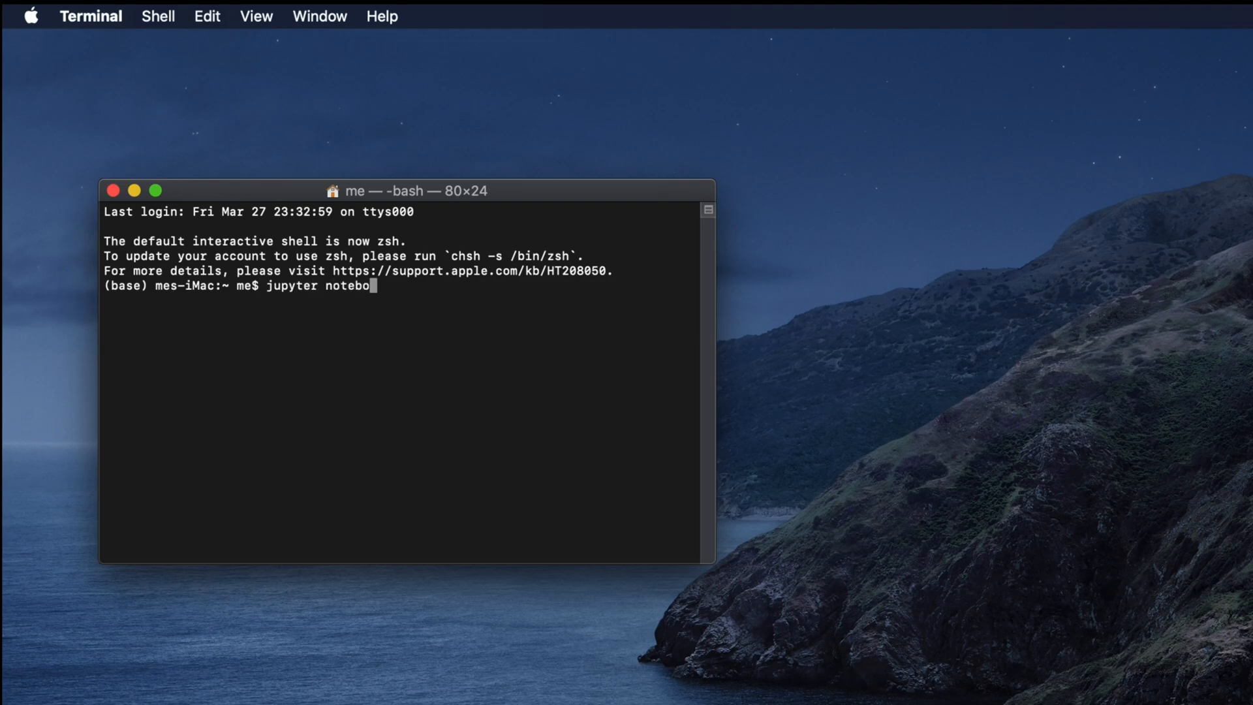
pyautogui.write('ok')
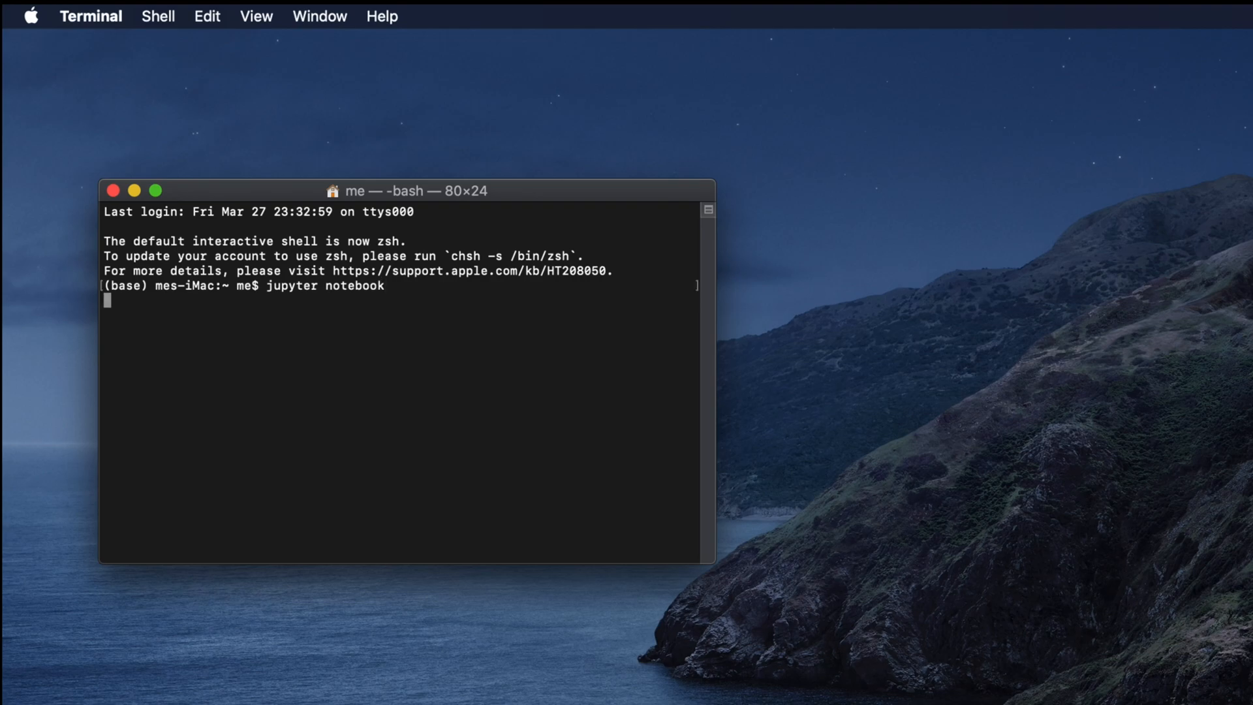
pyautogui.press('Return')
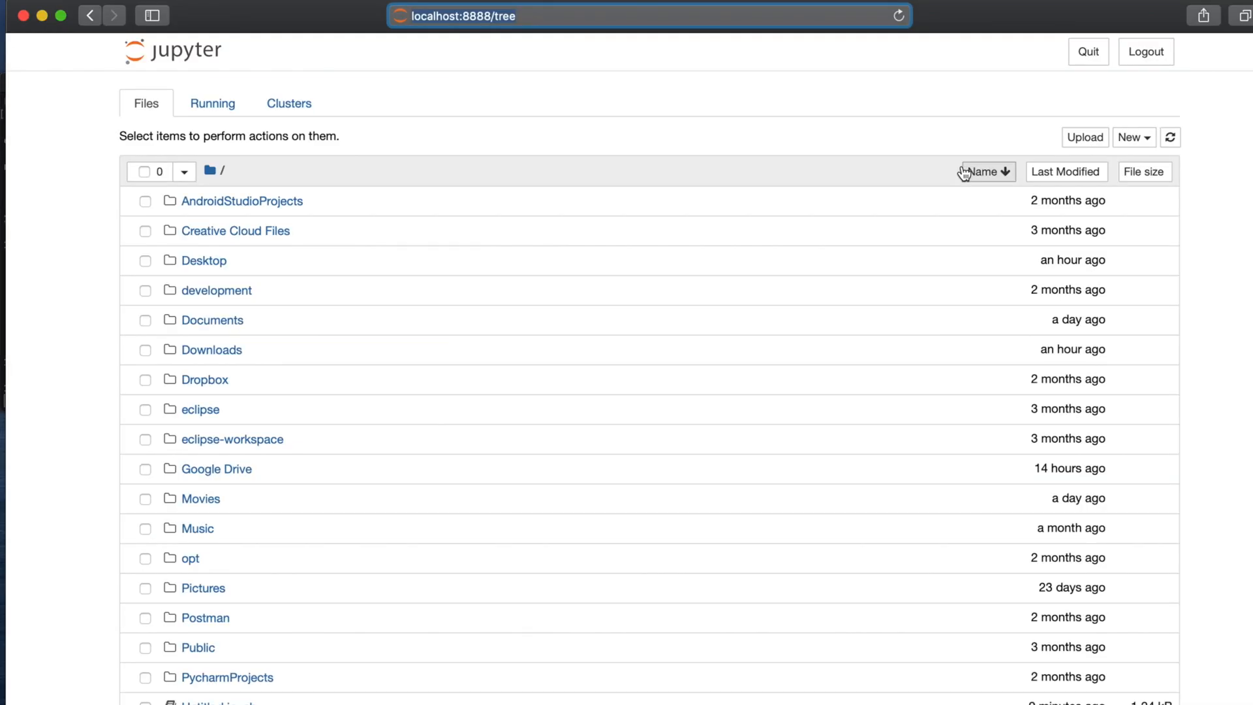
pyautogui.moveTo(265, 432)
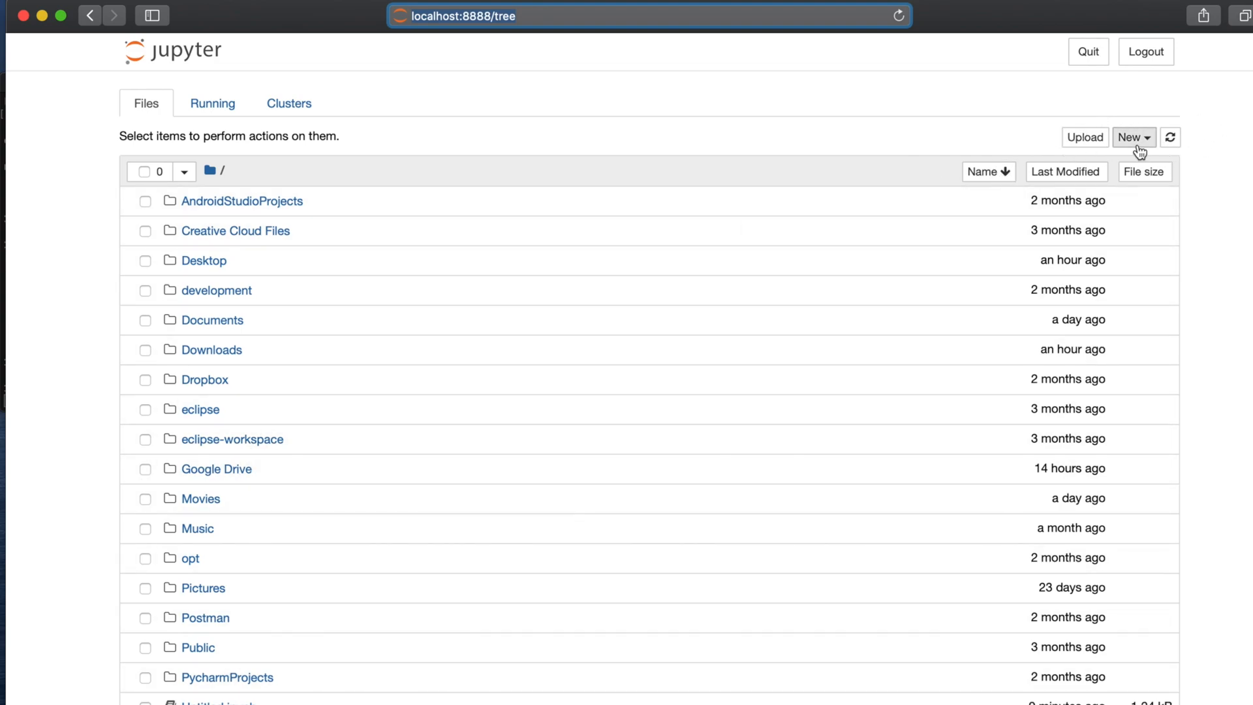
# - Create a new Python 3 notebook, Untitled1, from the New menu
pyautogui.click(1131, 136)
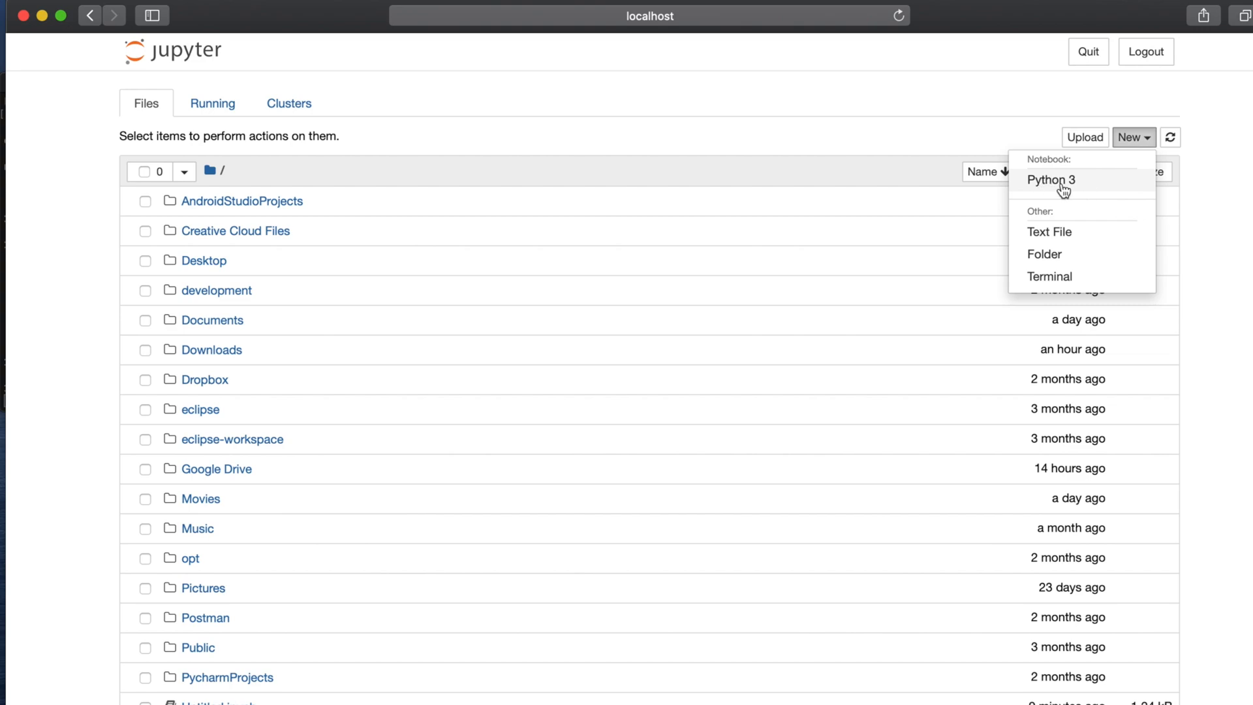
pyautogui.click(1051, 179)
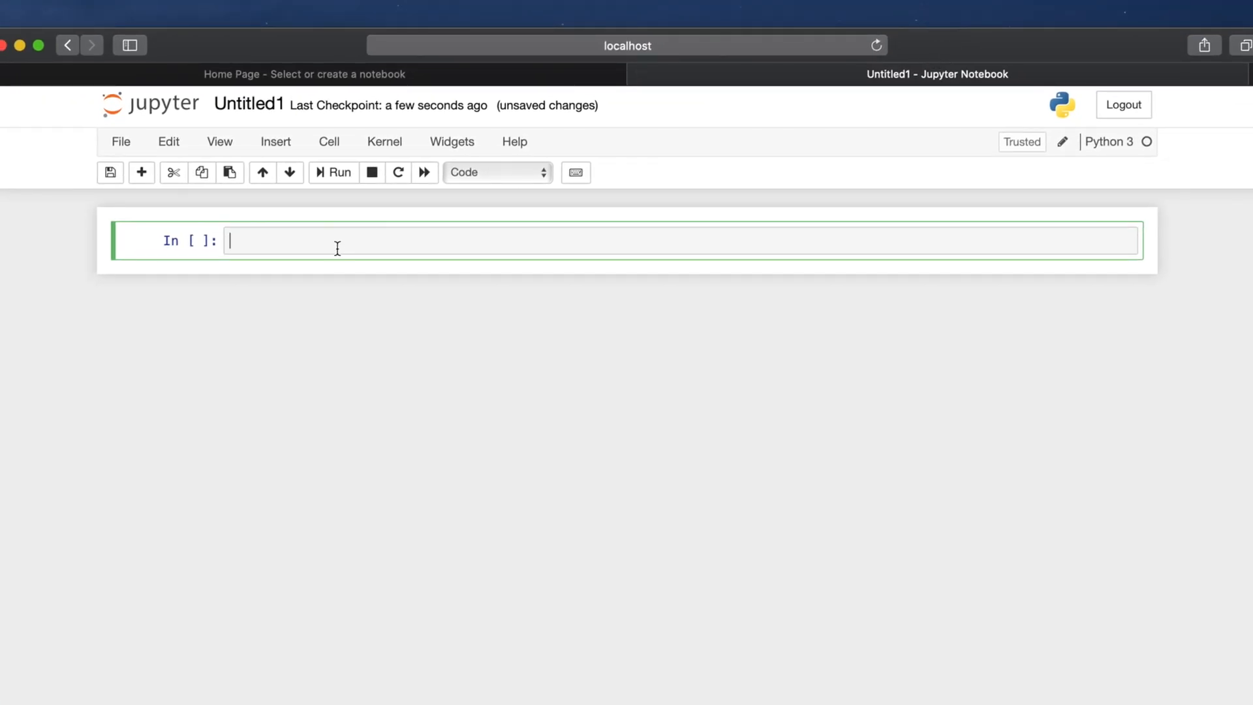
pyautogui.moveTo(304, 253)
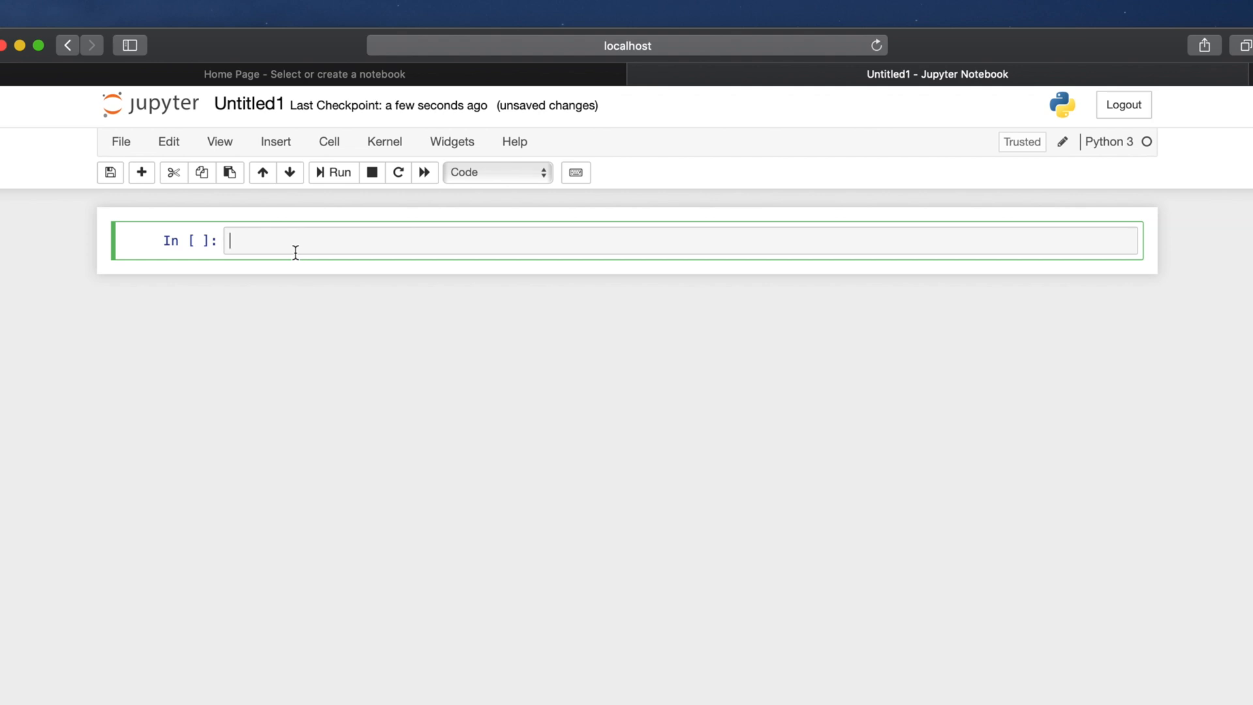
pyautogui.moveTo(415, 248)
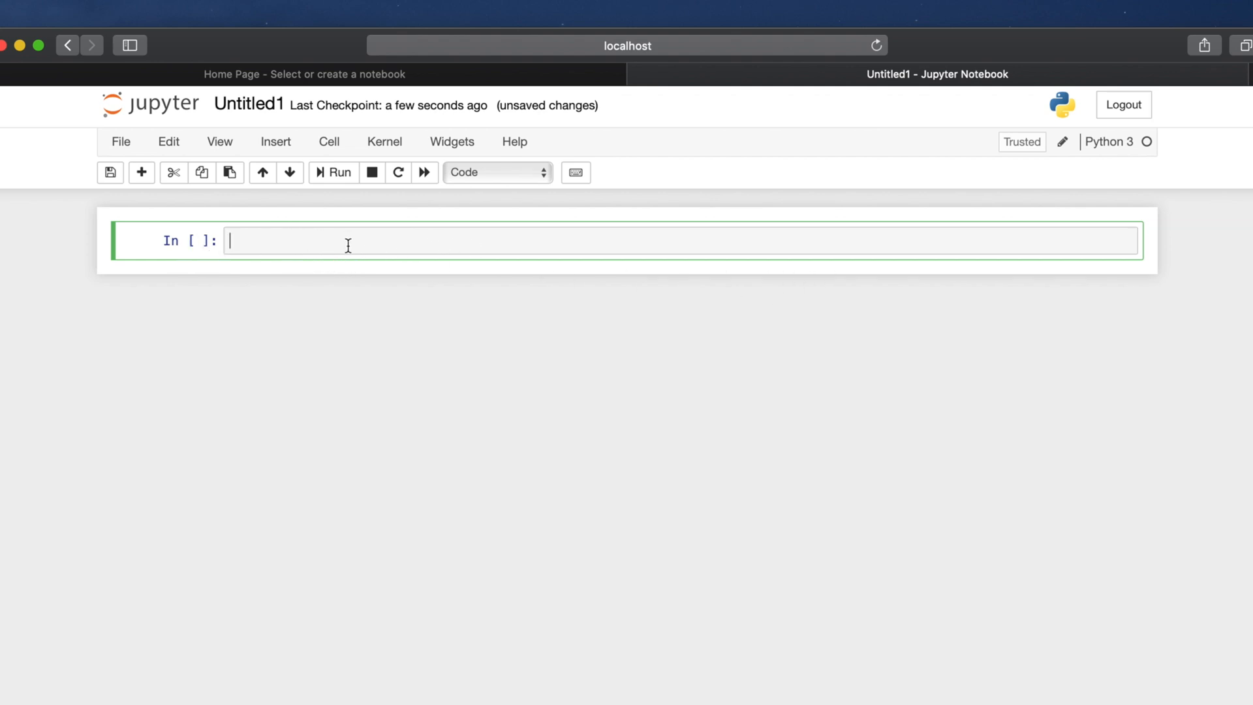
# - Enter print('few steps') in the first cell and run it
pyautogui.write('py')
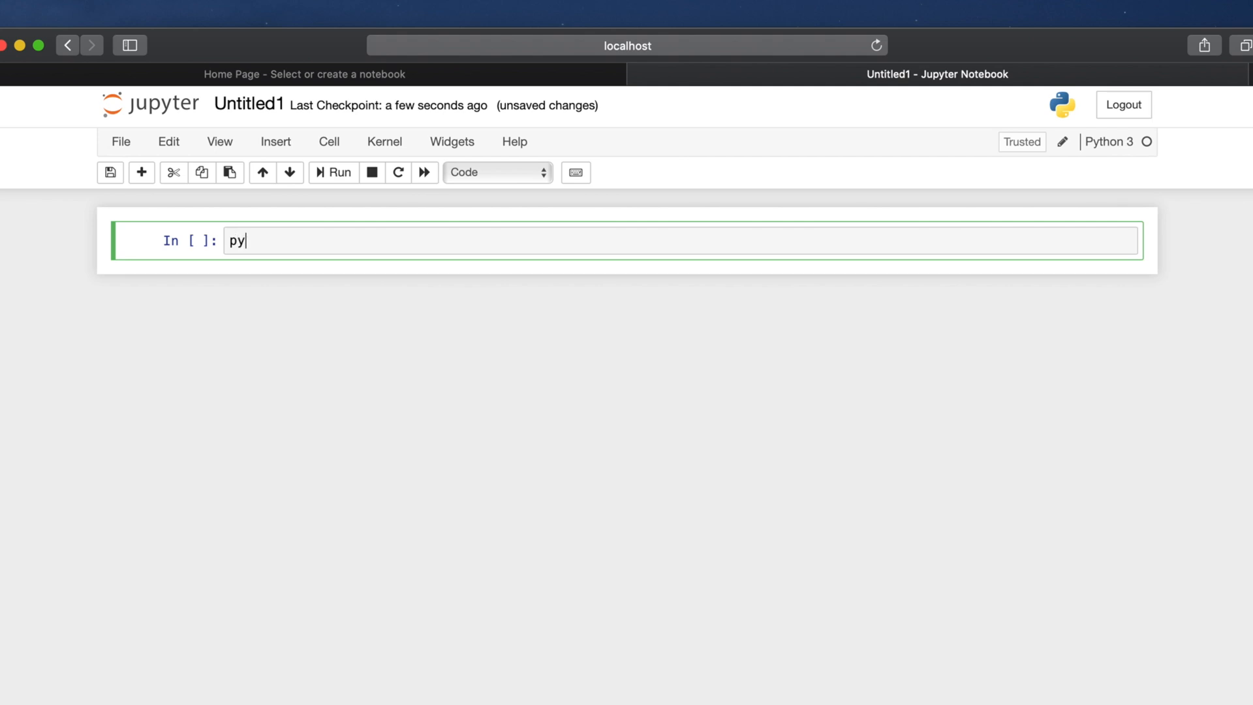
pyautogui.write('rin')
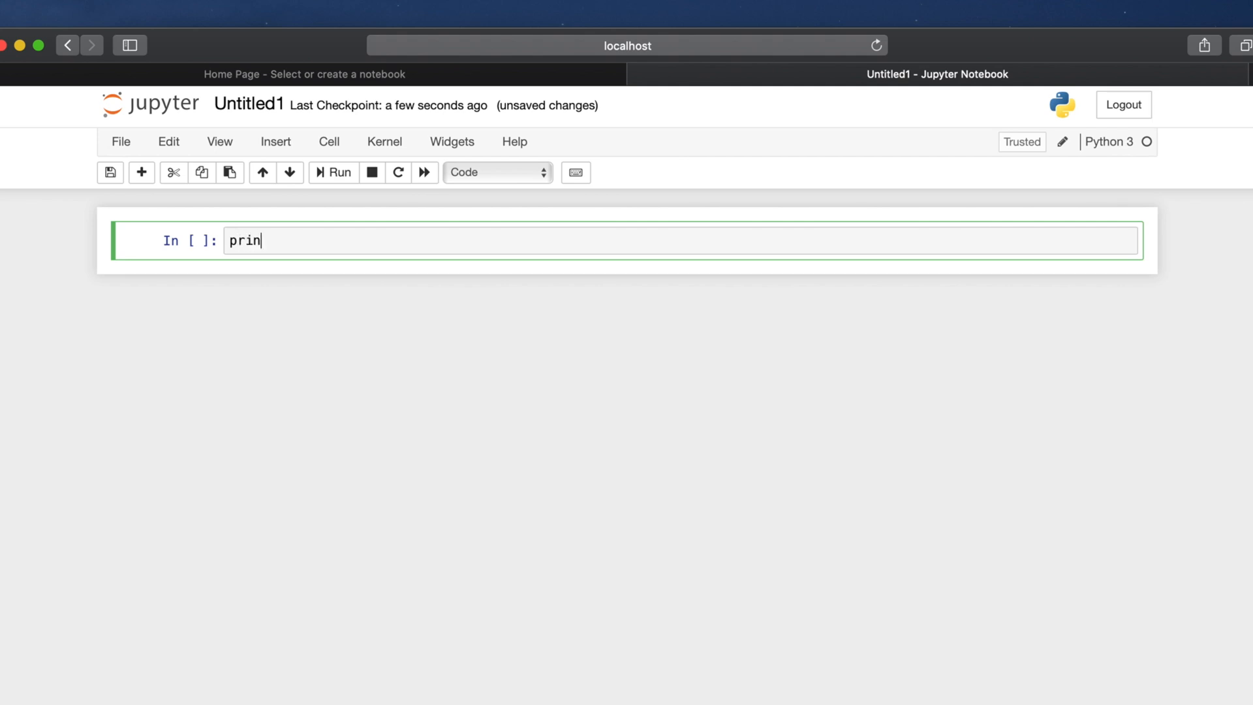
pyautogui.write("t('')")
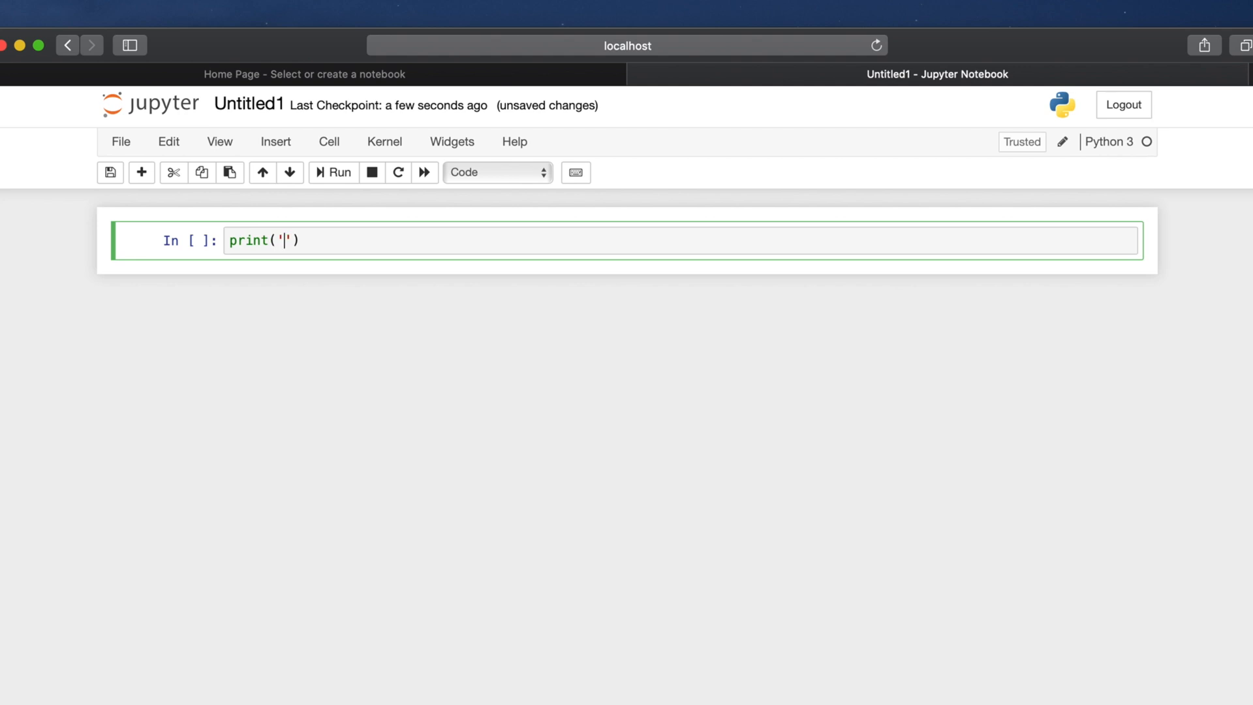
pyautogui.write('few s')
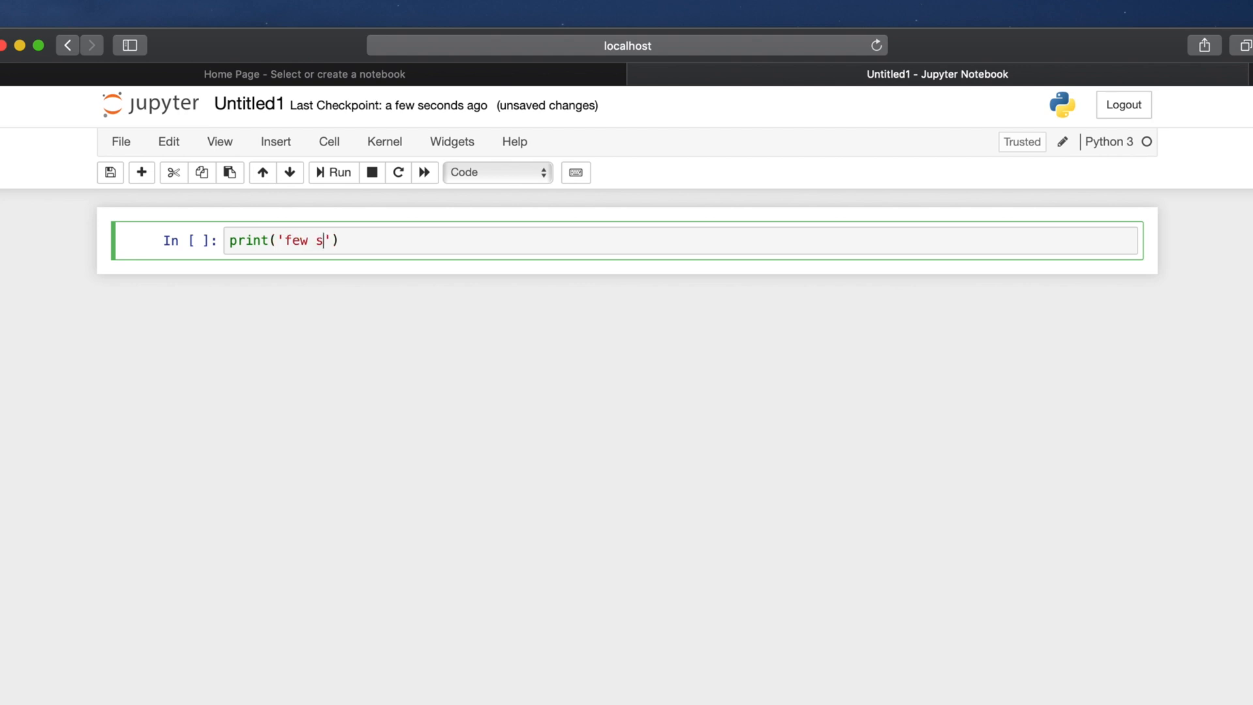
pyautogui.write('teps')
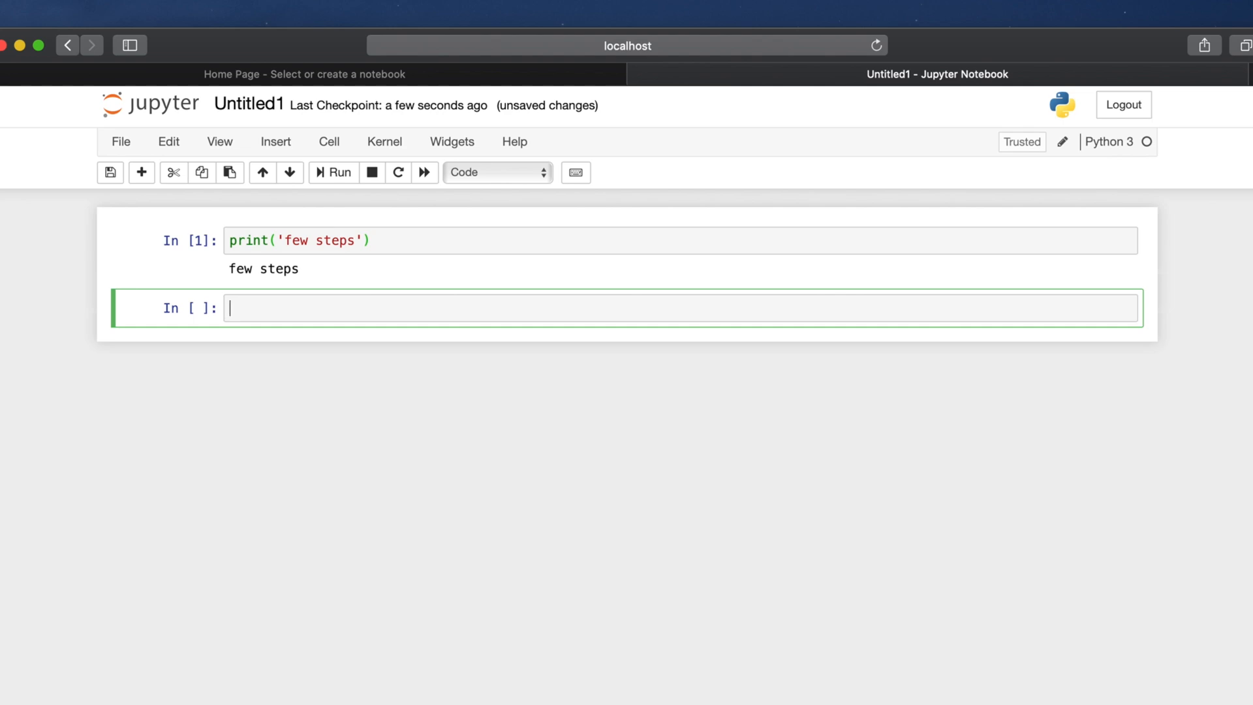
pyautogui.moveTo(168, 142)
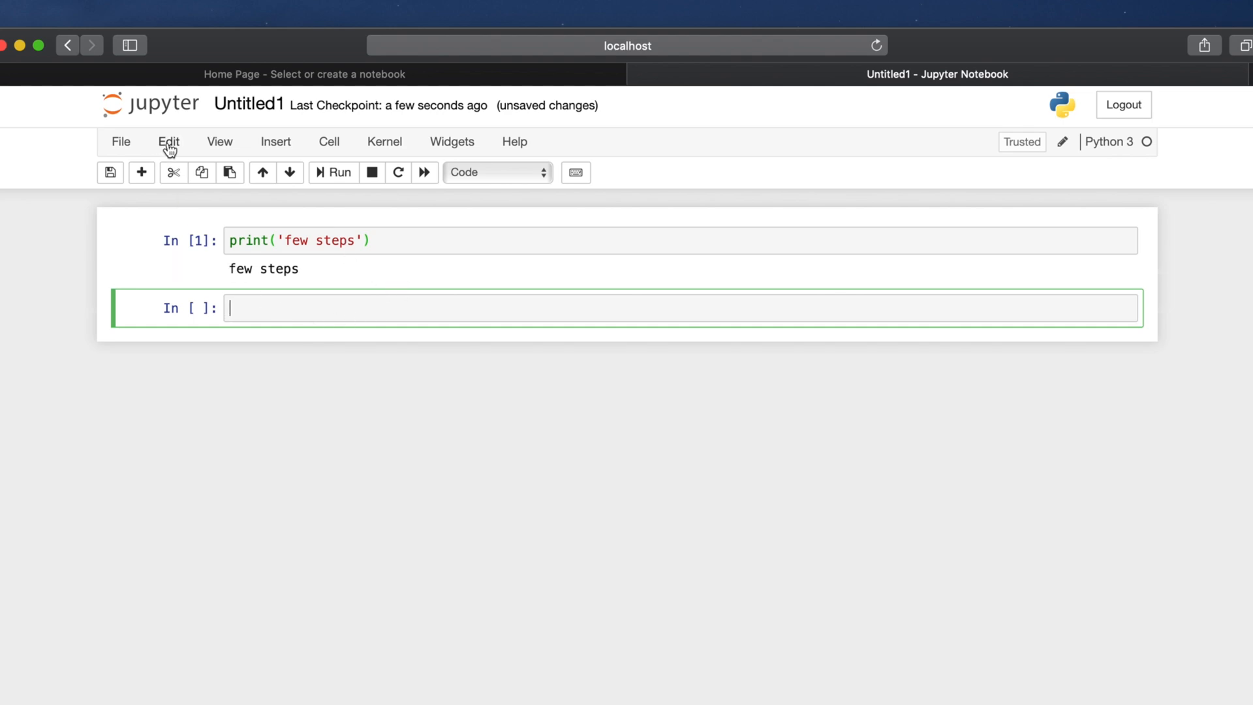
pyautogui.moveTo(95, 125)
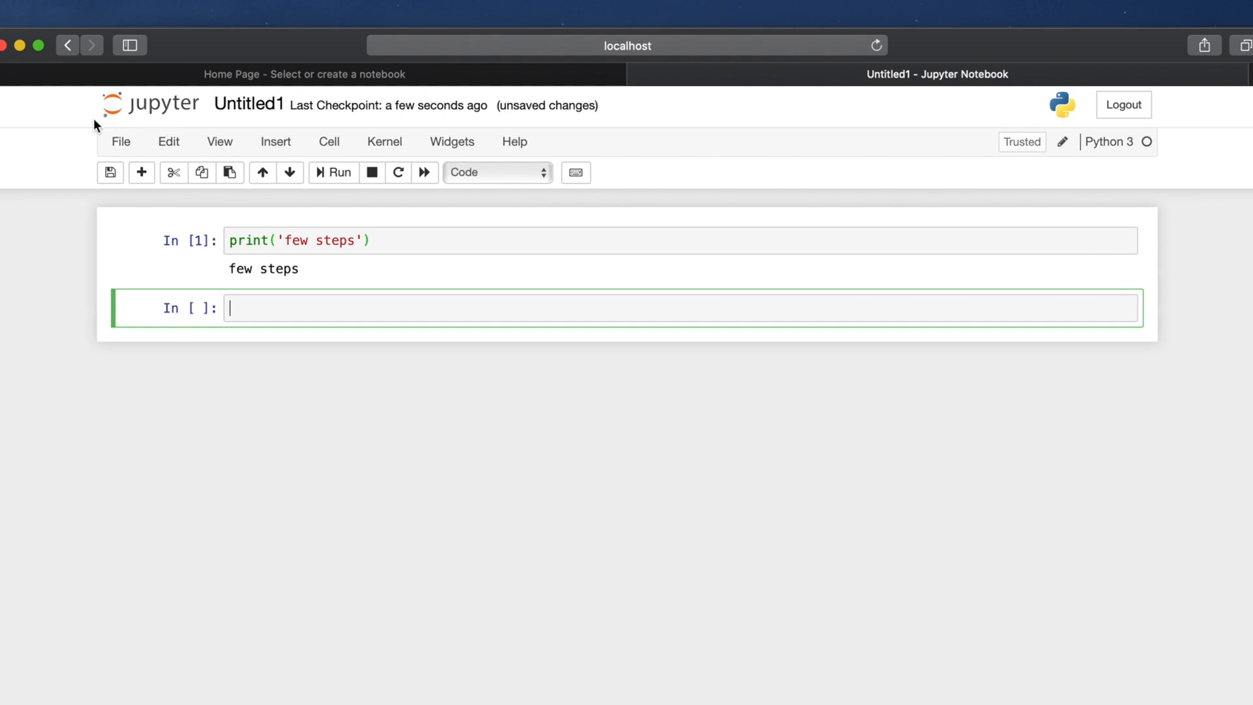
pyautogui.moveTo(198, 199)
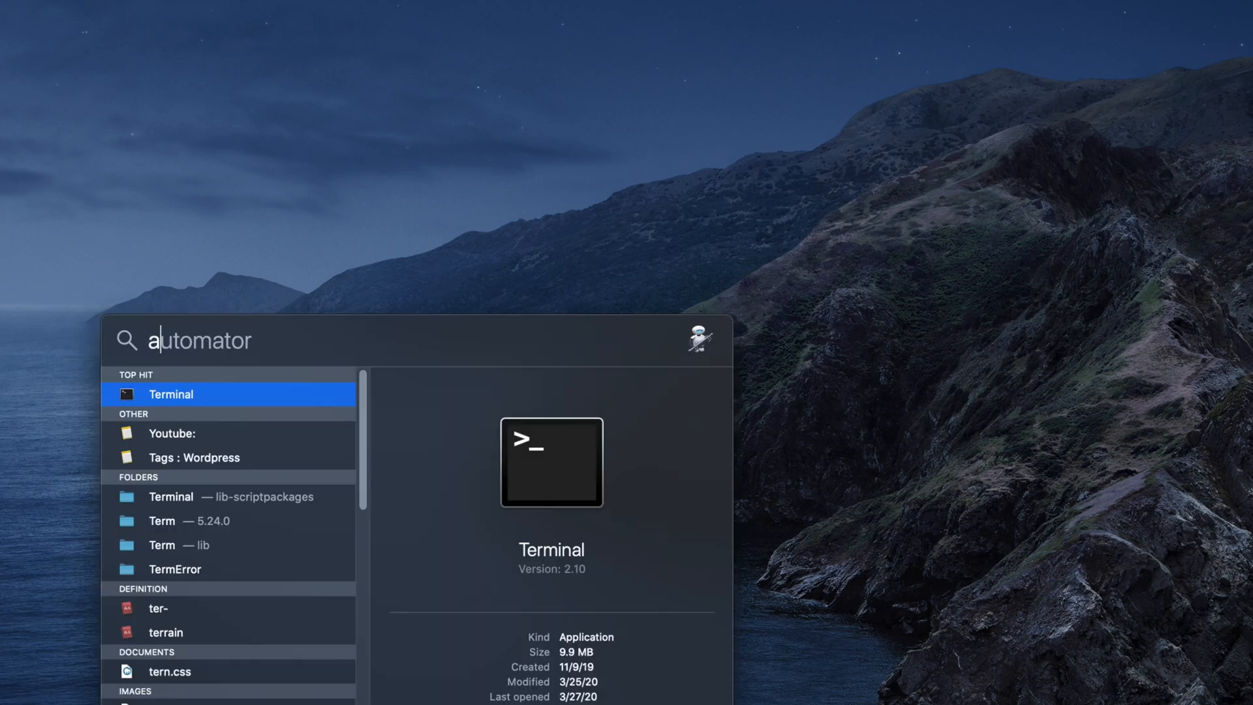
# - Search Spotlight for 'anaconda-Navigator' to find Anaconda Navigator
pyautogui.write('anaconda-Navigator')
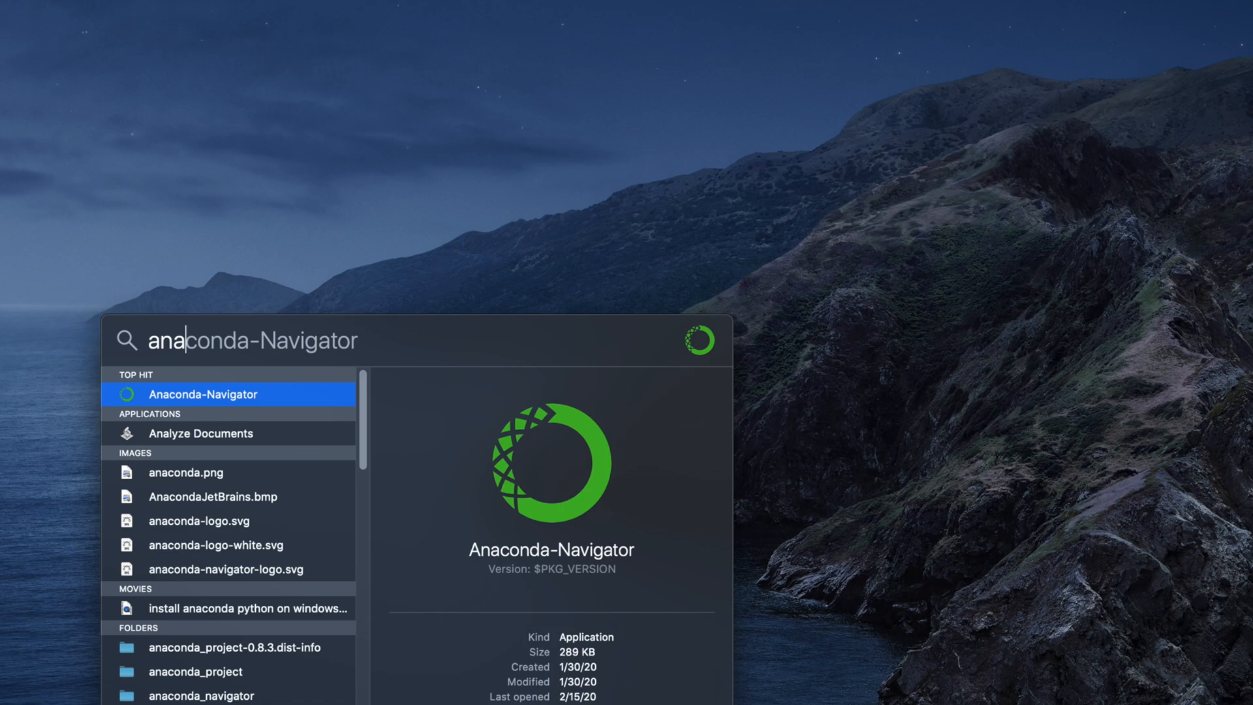
pyautogui.moveTo(229, 398)
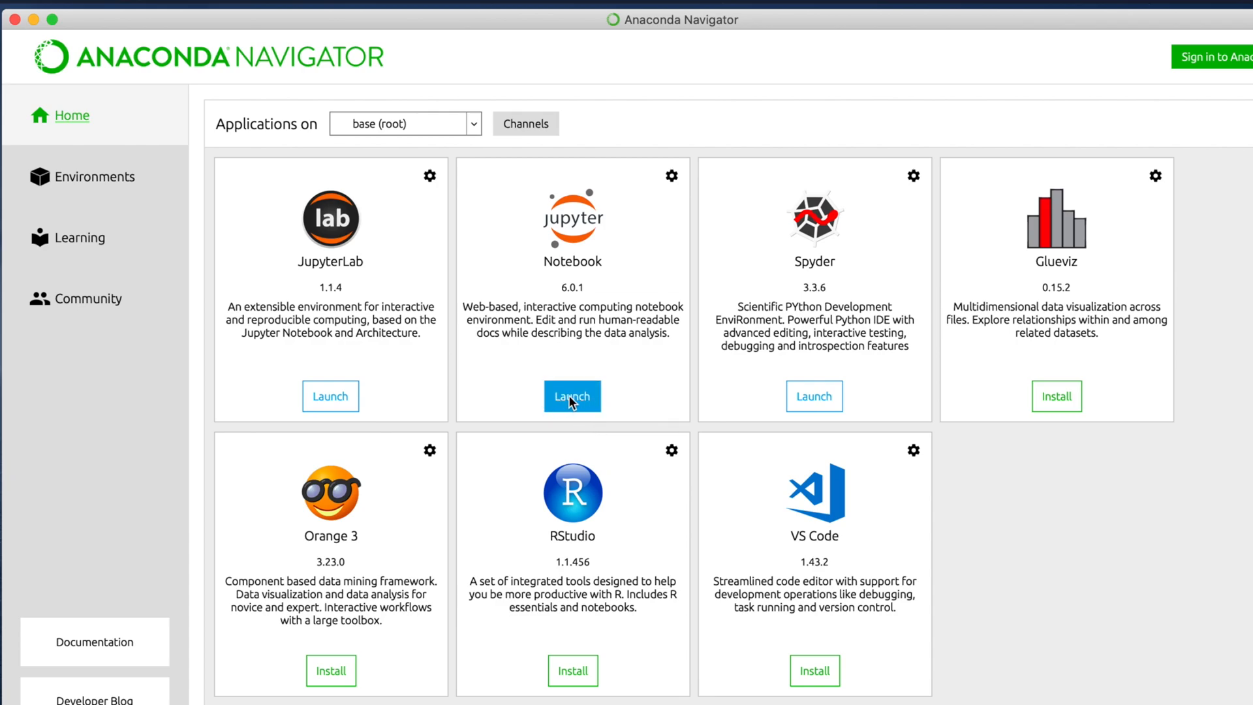
# - Launch Jupyter Notebook from its tile on the Anaconda Navigator Home page
pyautogui.click(572, 396)
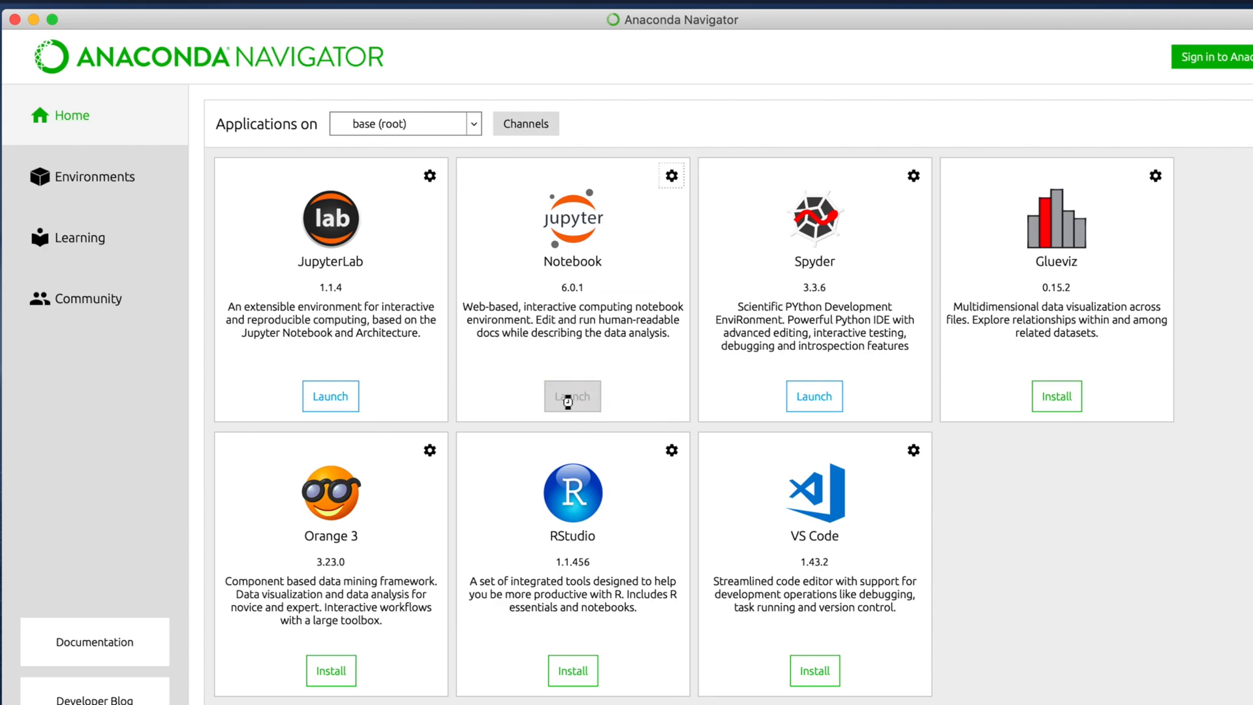
pyautogui.click(572, 396)
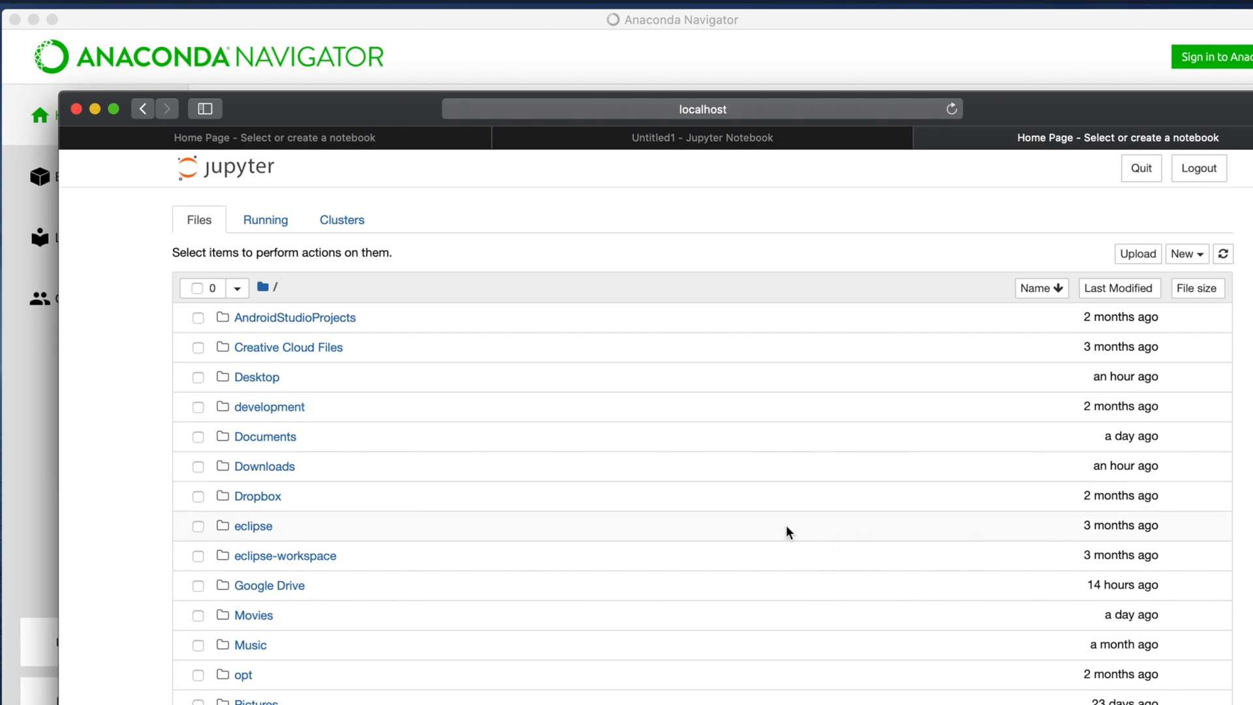
pyautogui.moveTo(782, 530)
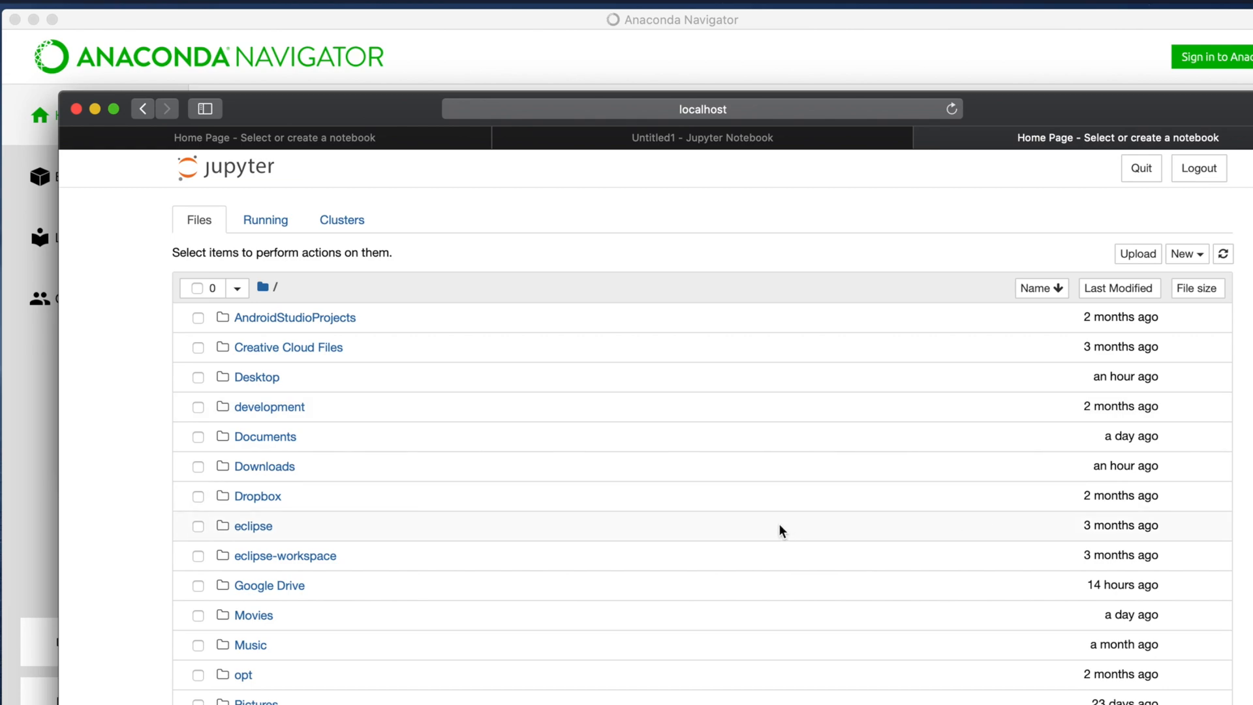
pyautogui.moveTo(656, 413)
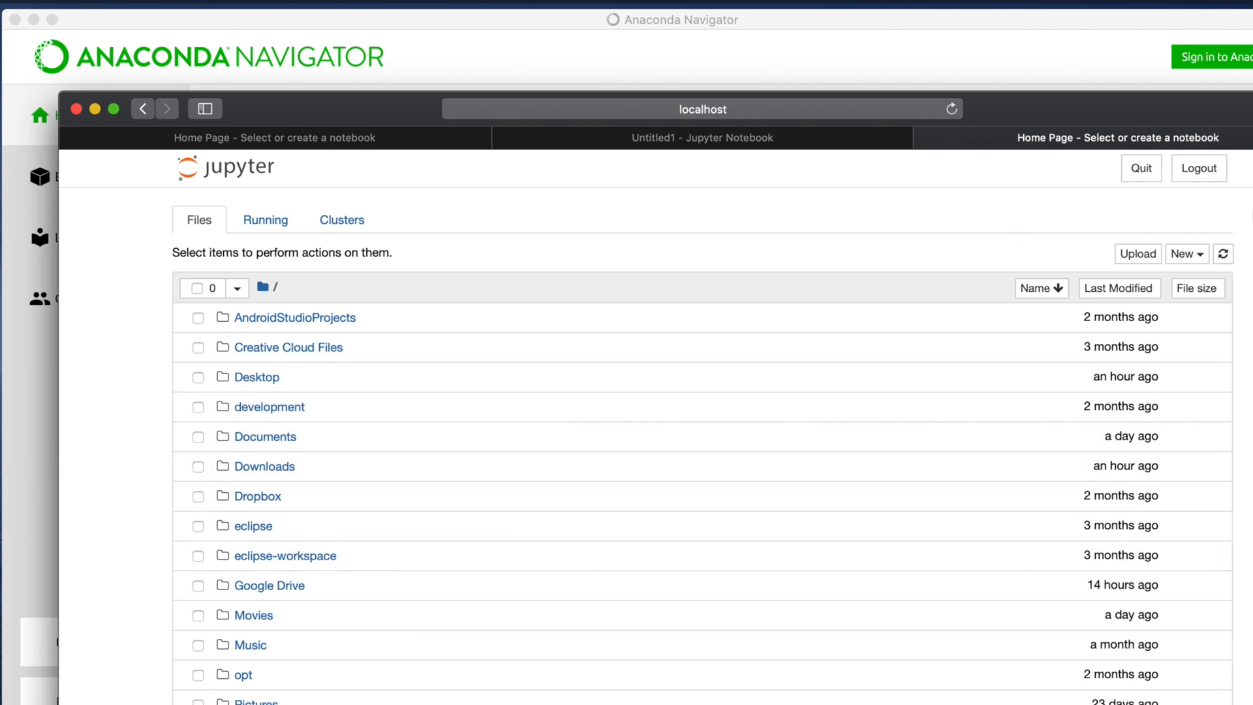
# - Create a second Python 3 notebook, Untitled2, from the New menu
pyautogui.click(1185, 253)
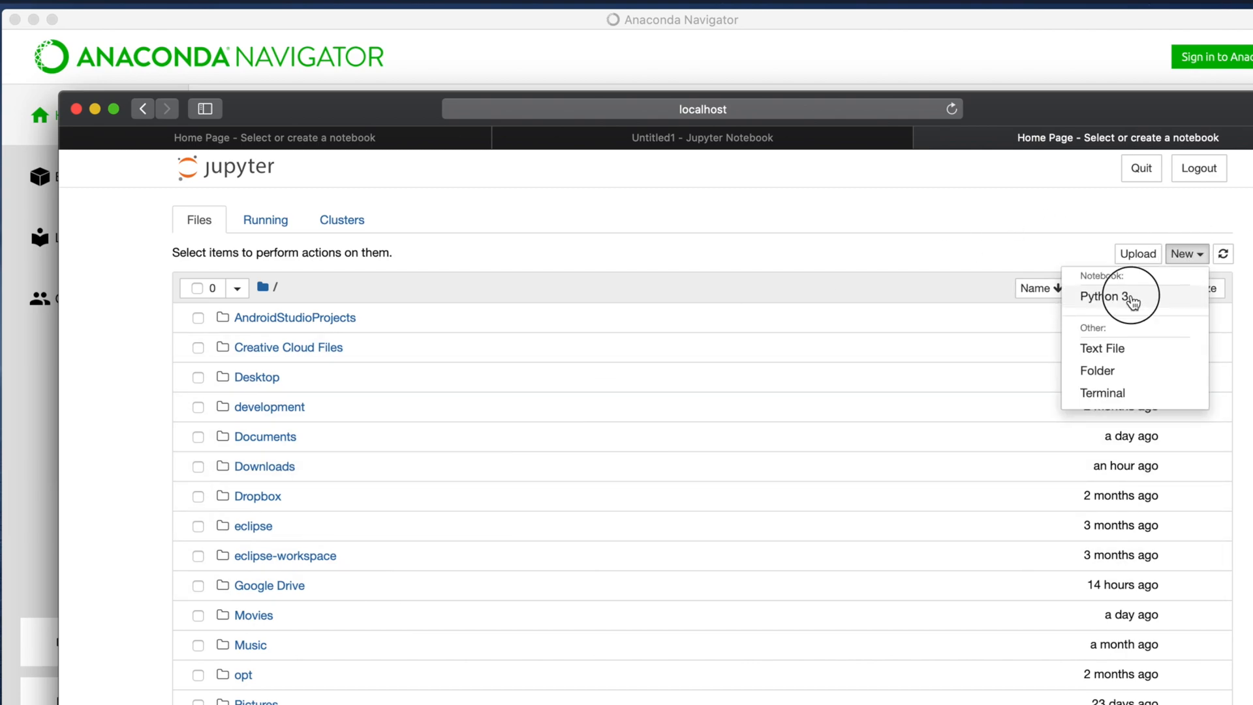
pyautogui.click(1101, 298)
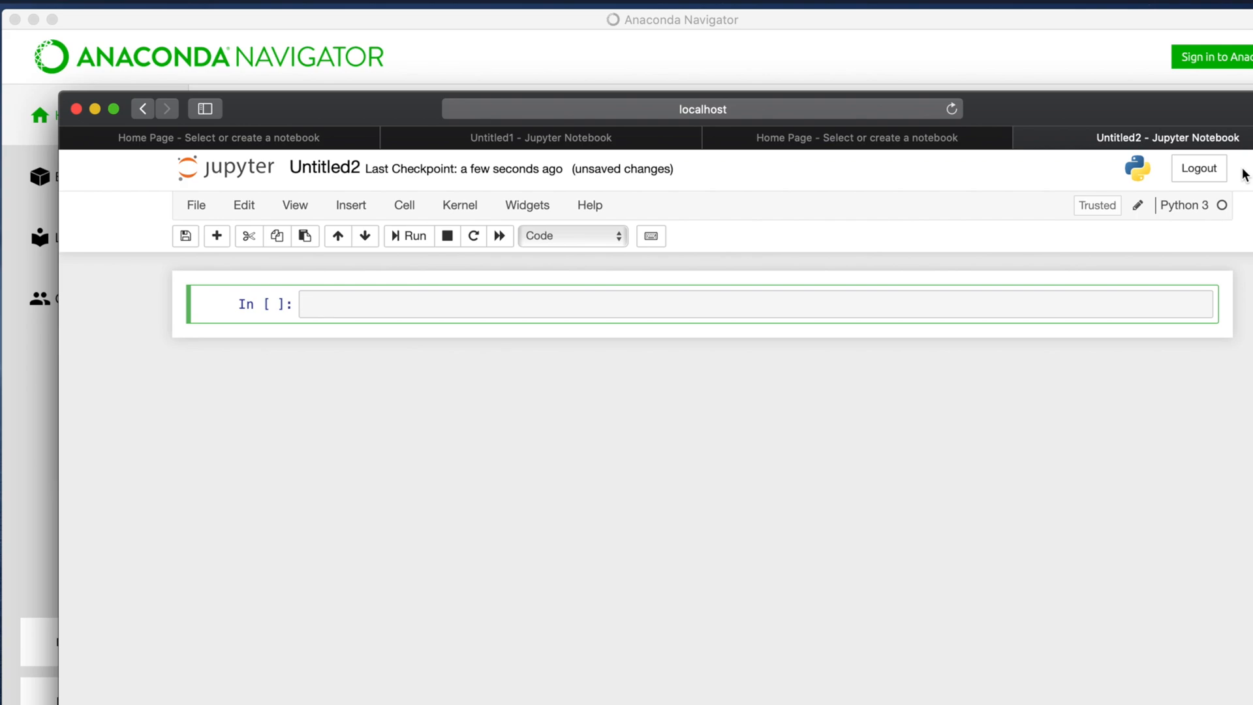
pyautogui.moveTo(1012, 168)
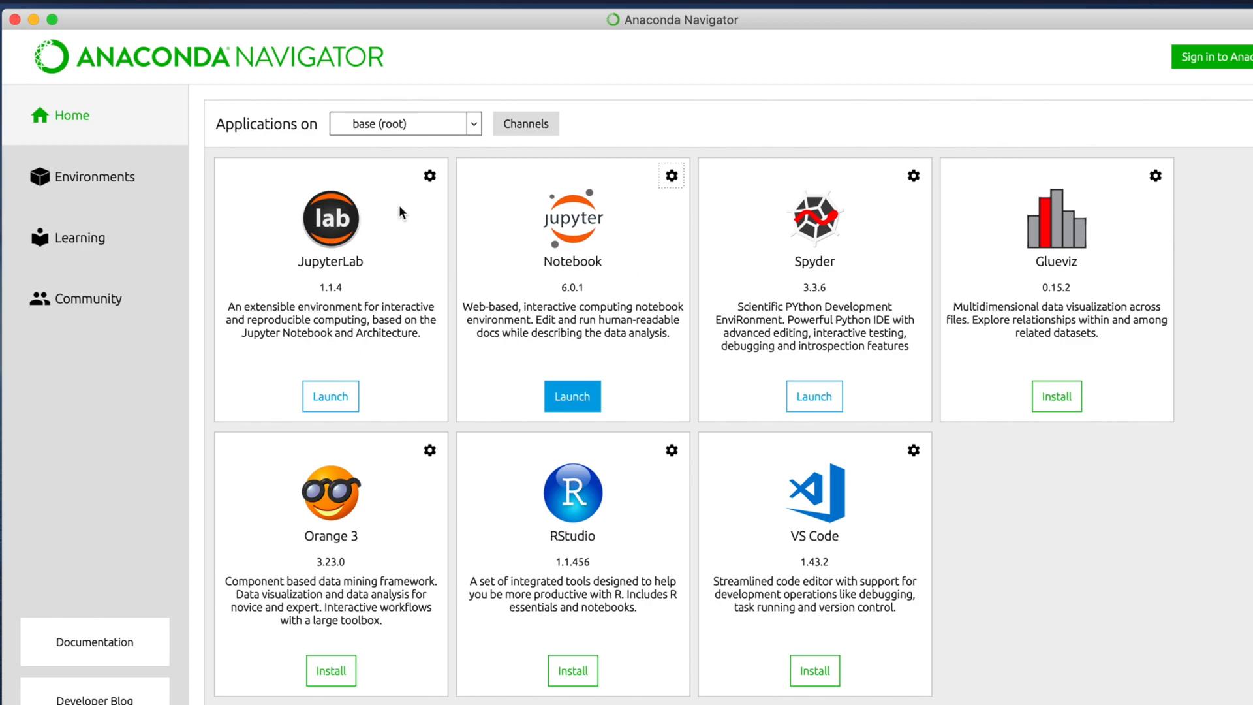
pyautogui.moveTo(573, 198)
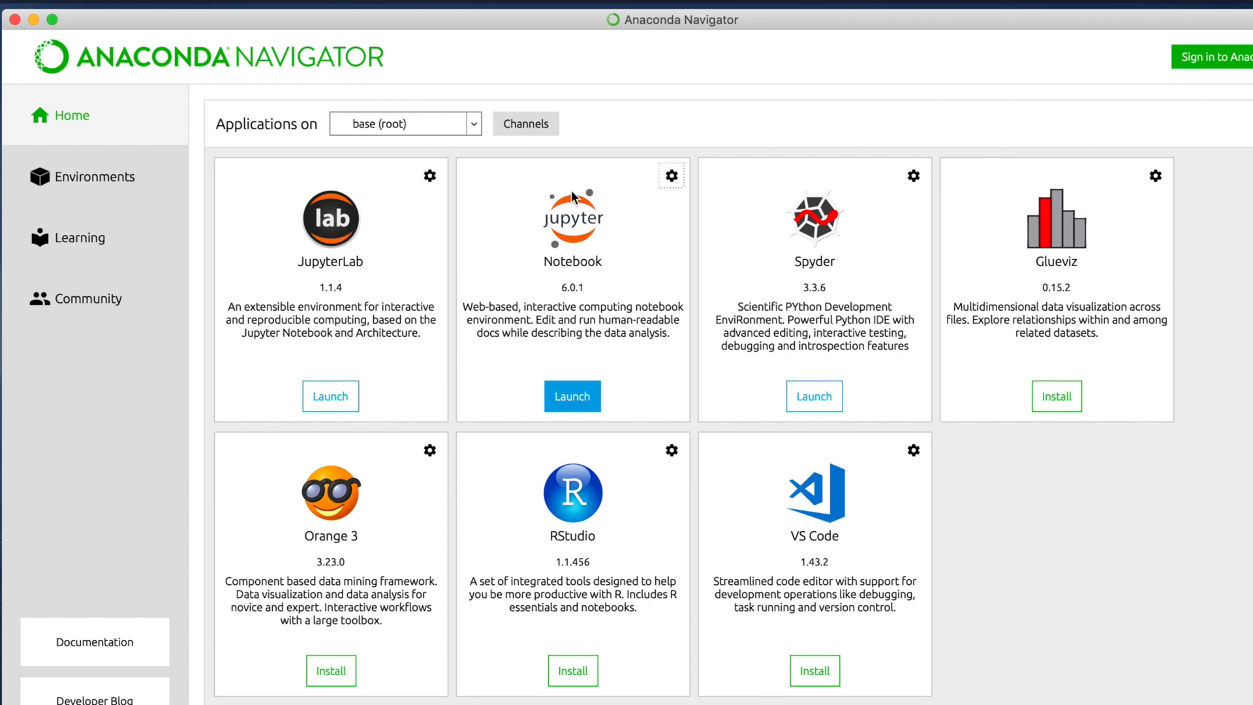
pyautogui.moveTo(615, 285)
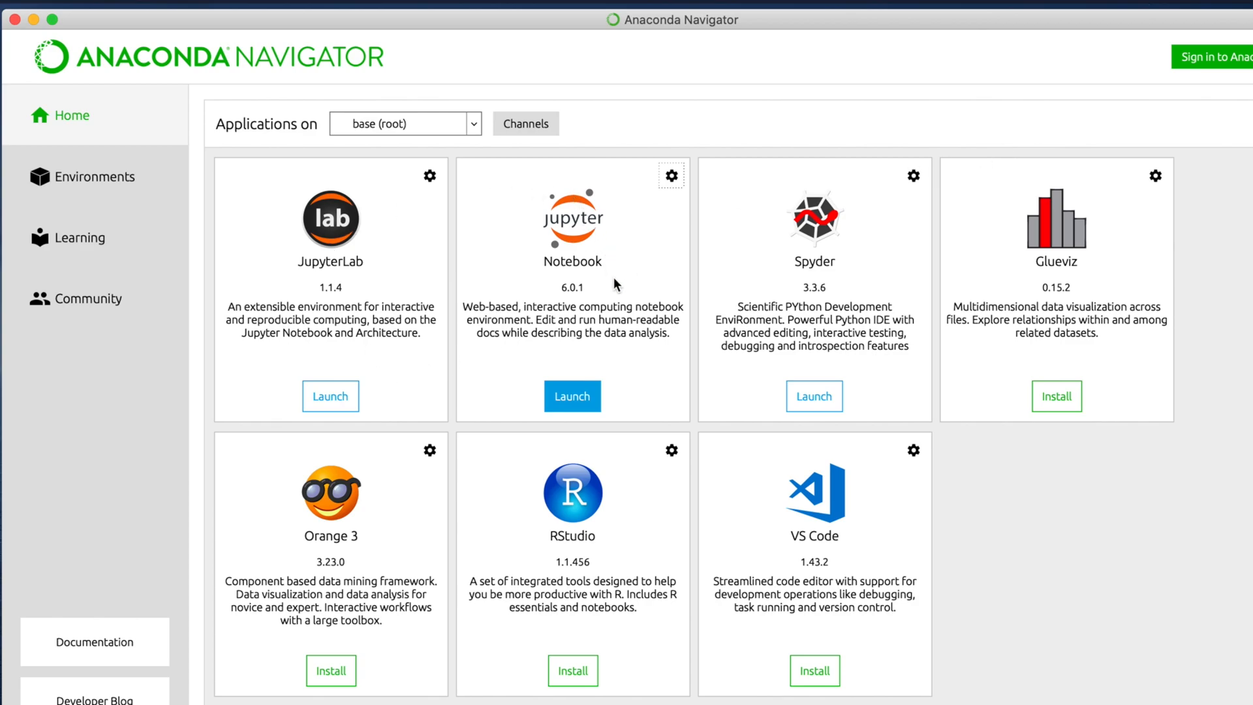